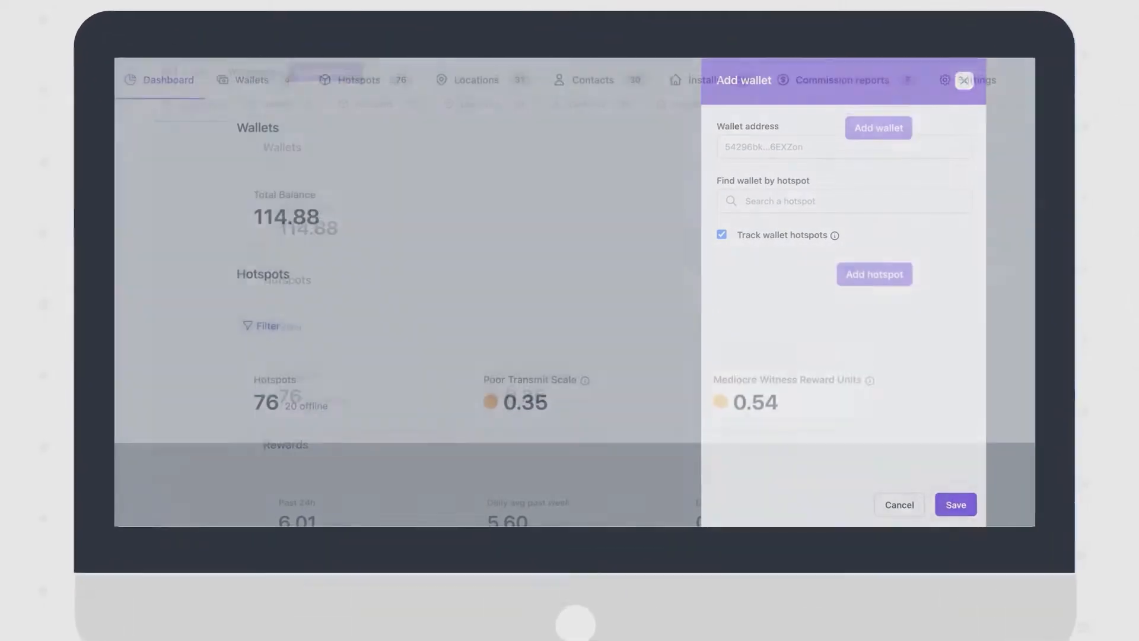
# Bring up the Add wallet panel with the address entered and hotspot tracking checked
pyautogui.click(966, 80)
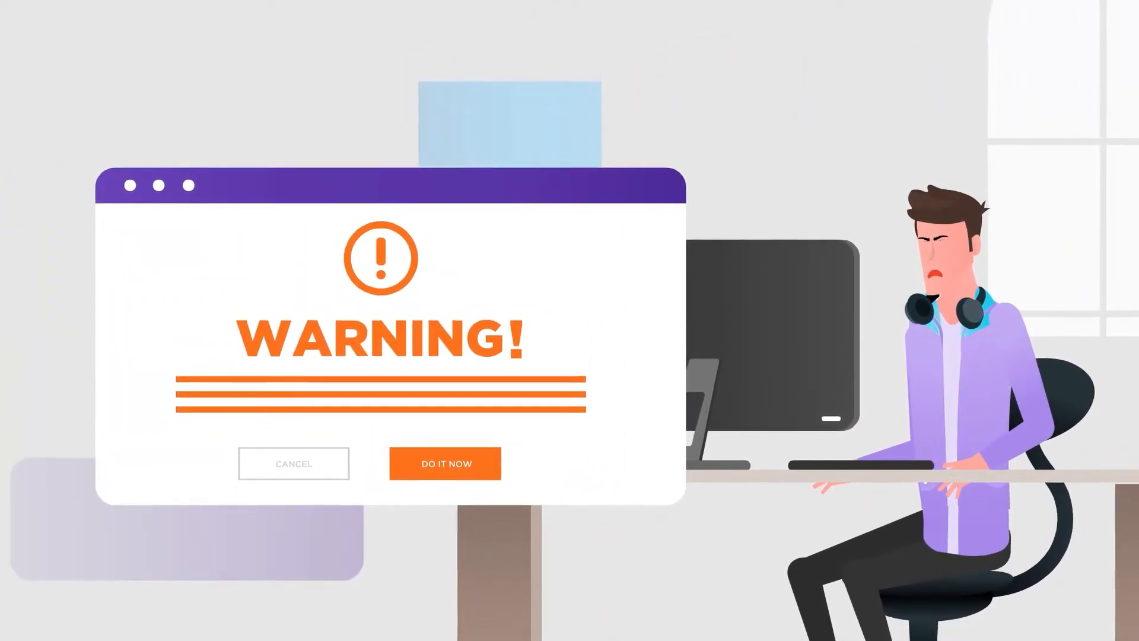
# Dismiss the WARNING dialog to reveal the Discord chat window
pyautogui.click(443, 464)
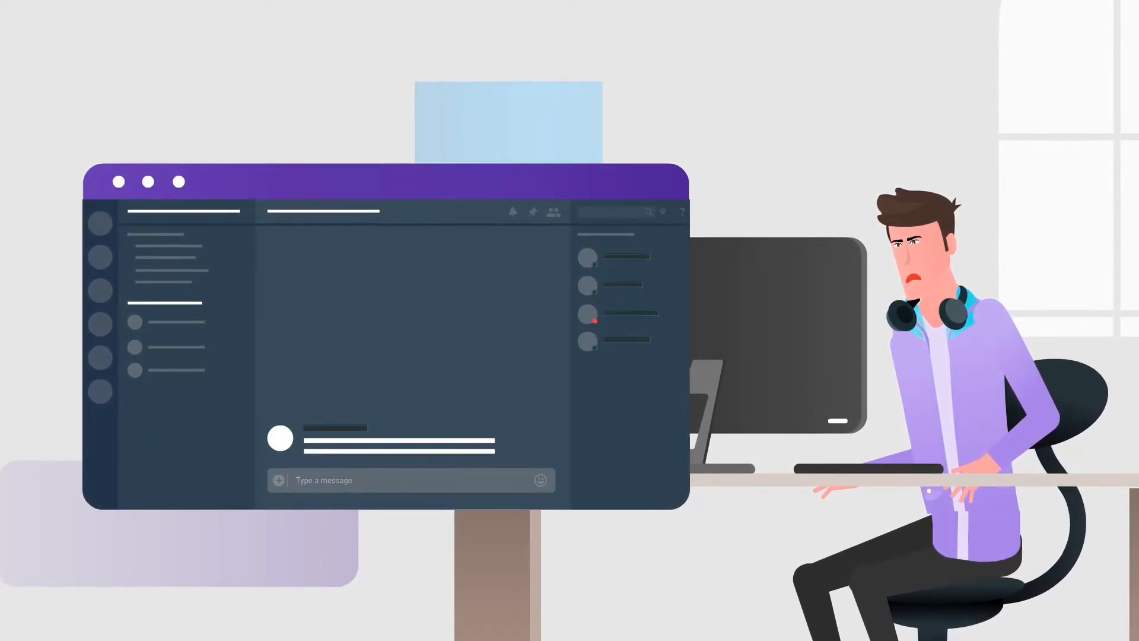